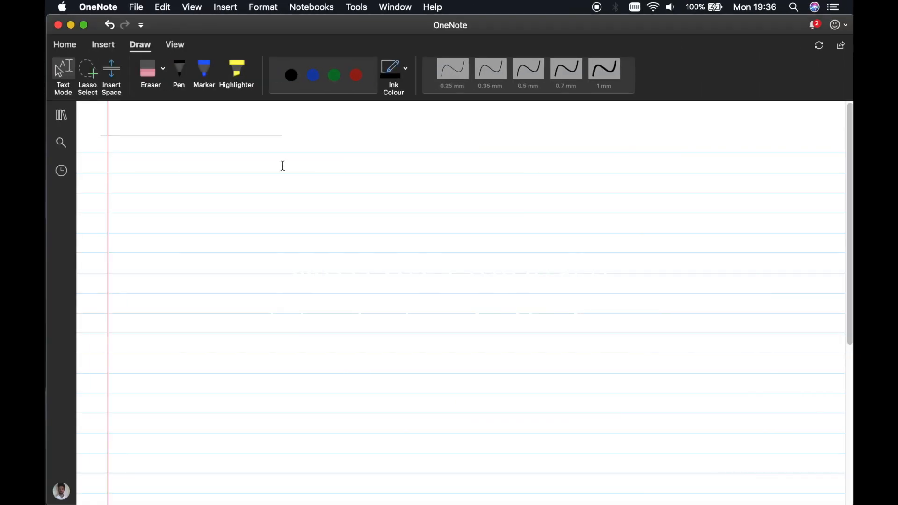
Handwrite Magnitude and Direction in thin black ink on the blank page
{"action": "left_click", "coordinate": [177, 178]}
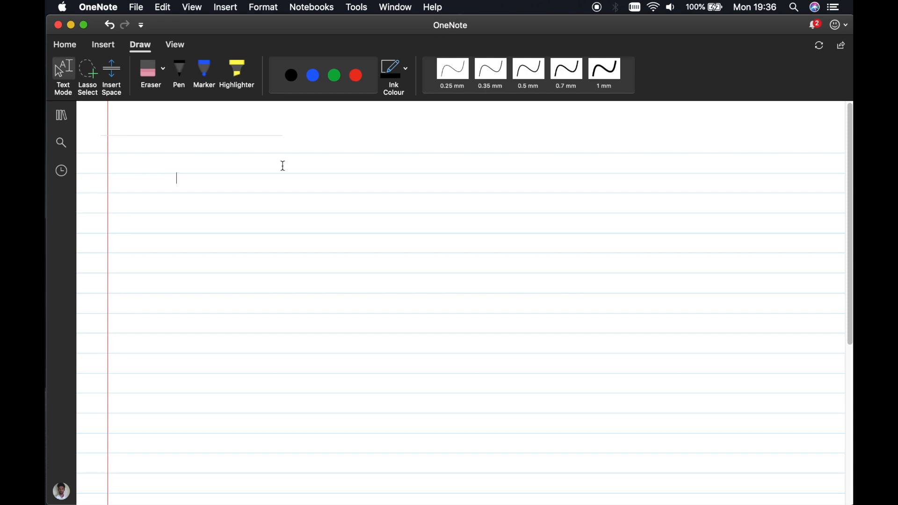
{"action": "left_click", "coordinate": [290, 75]}
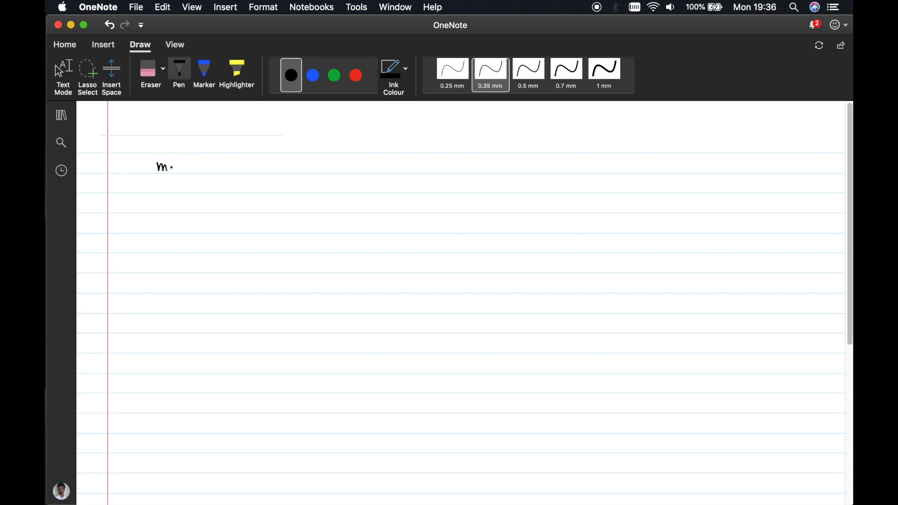
{"action": "left_click_drag", "start_coordinate": [172, 167], "coordinate": [192, 178]}
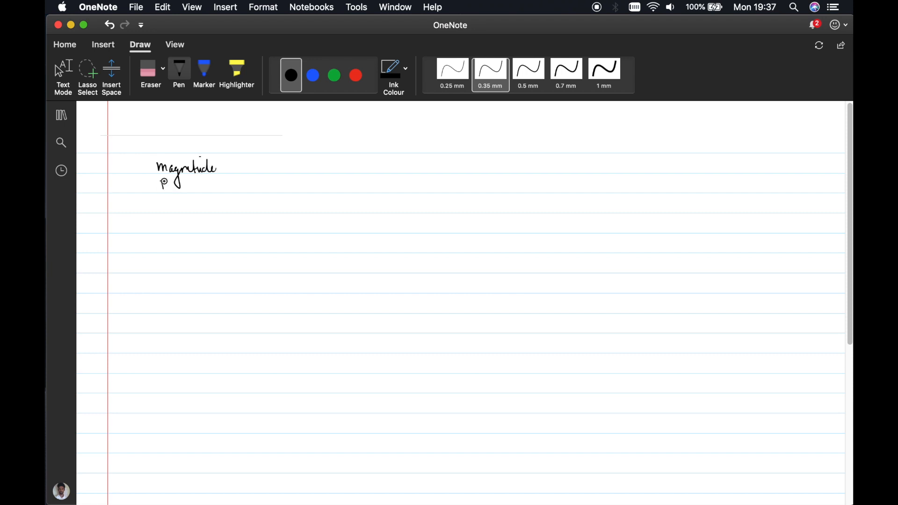
{"action": "left_click_drag", "start_coordinate": [159, 183], "coordinate": [200, 187]}
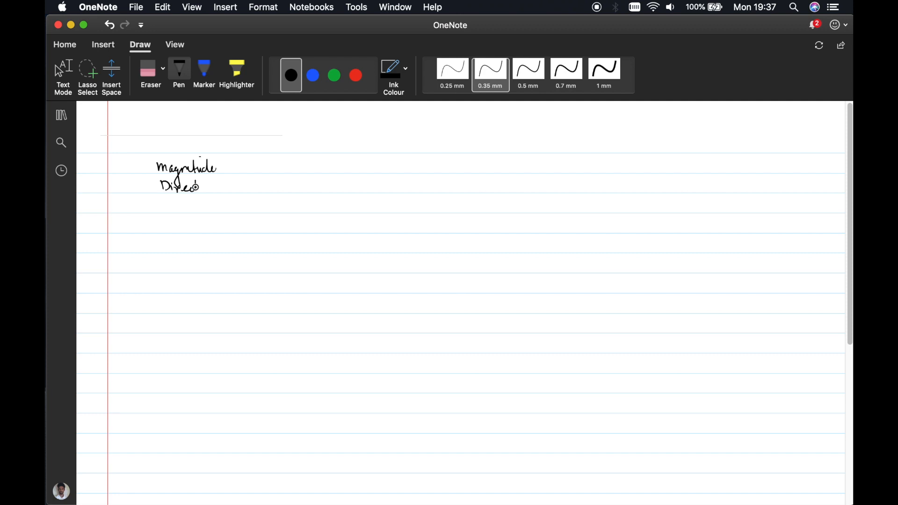
{"action": "left_click_drag", "start_coordinate": [195, 186], "coordinate": [218, 186]}
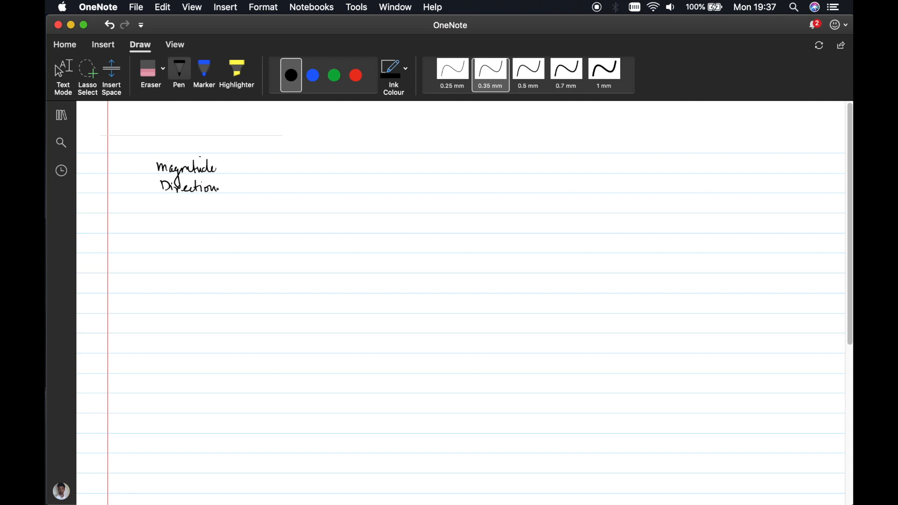
Group both words with a brace labelled Velocity and start the axes sketch below
{"action": "left_click_drag", "start_coordinate": [229, 160], "coordinate": [232, 183]}
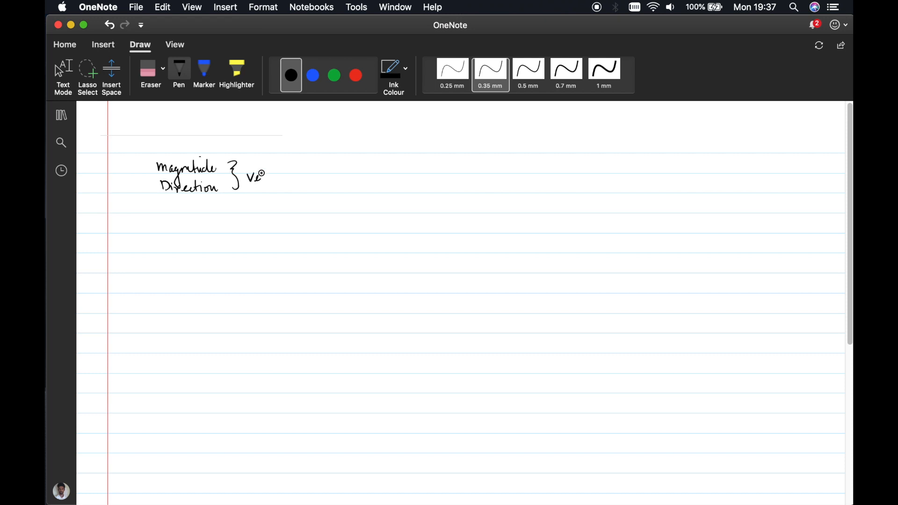
{"action": "left_click_drag", "start_coordinate": [247, 178], "coordinate": [292, 183]}
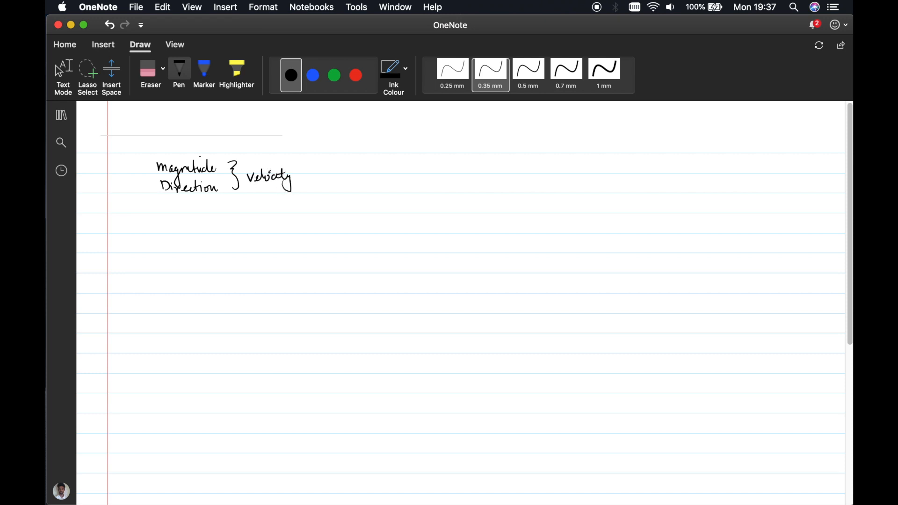
{"action": "left_click", "coordinate": [172, 215]}
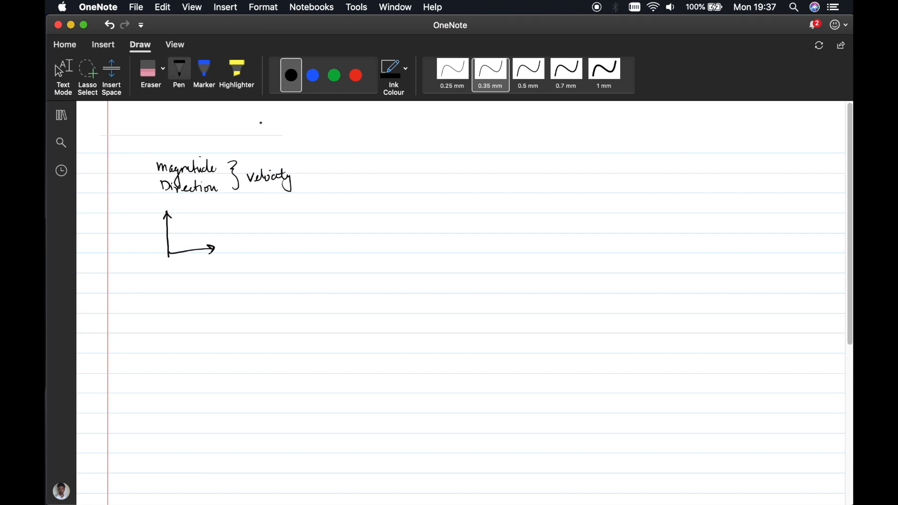
Switch the ink colour to red for the vector A = 3i + 2j notation
{"action": "left_click", "coordinate": [355, 75]}
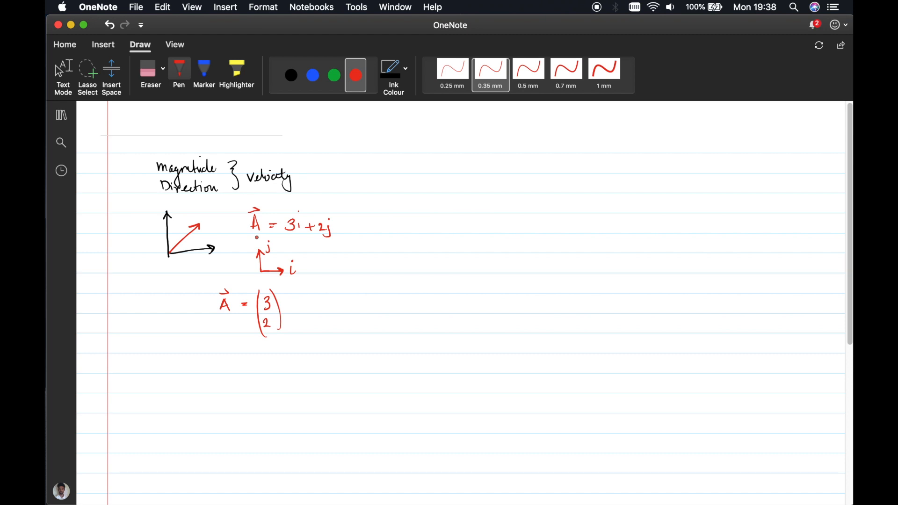
Switch the ink back to black for the row and column vector notation
{"action": "left_click", "coordinate": [290, 75]}
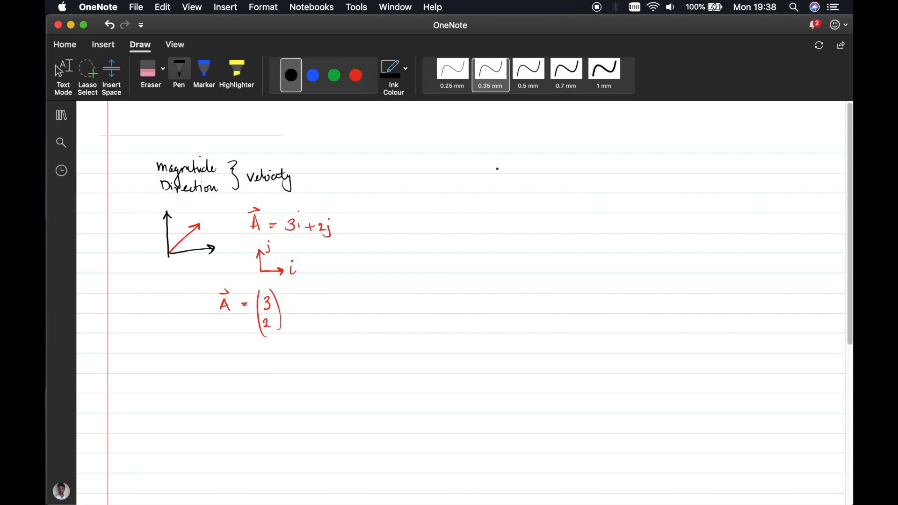
{"action": "mouse_move", "coordinate": [499, 167]}
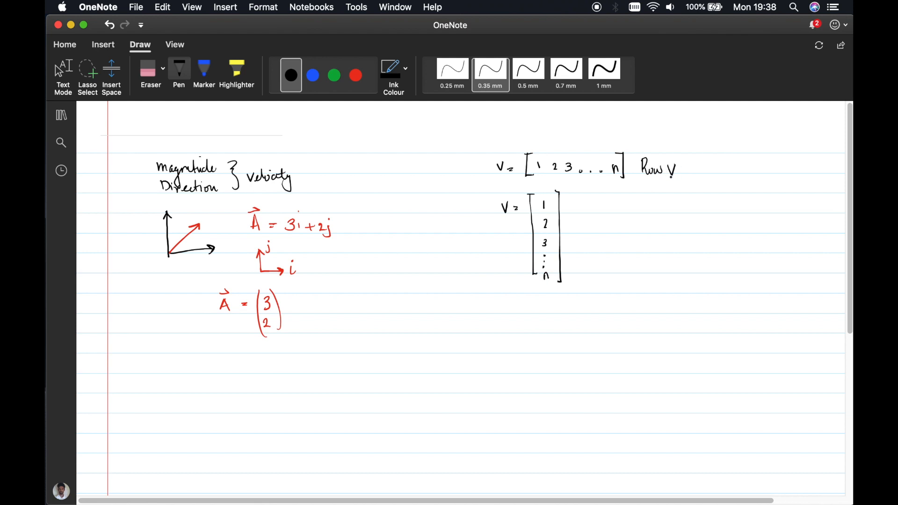
Note 1×n matrix to the right of Row V
{"action": "left_click", "coordinate": [693, 166]}
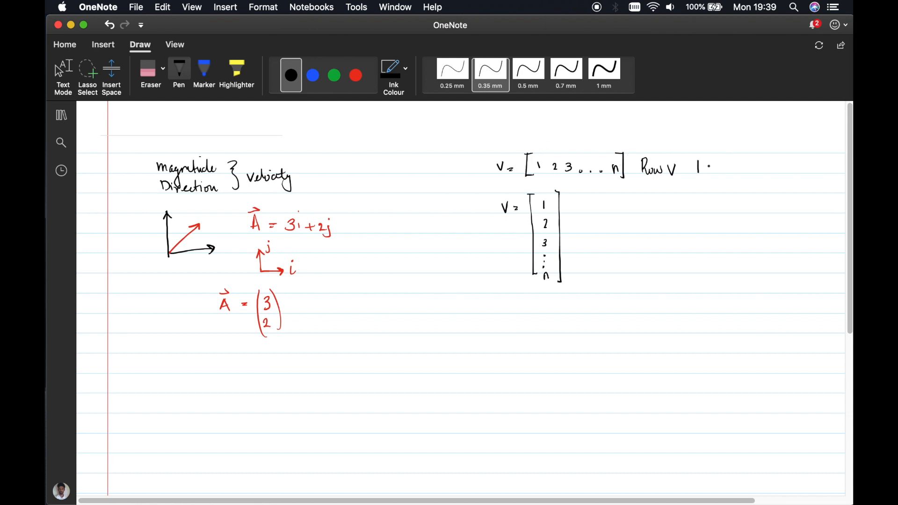
{"action": "type", "text": "×n matrix"}
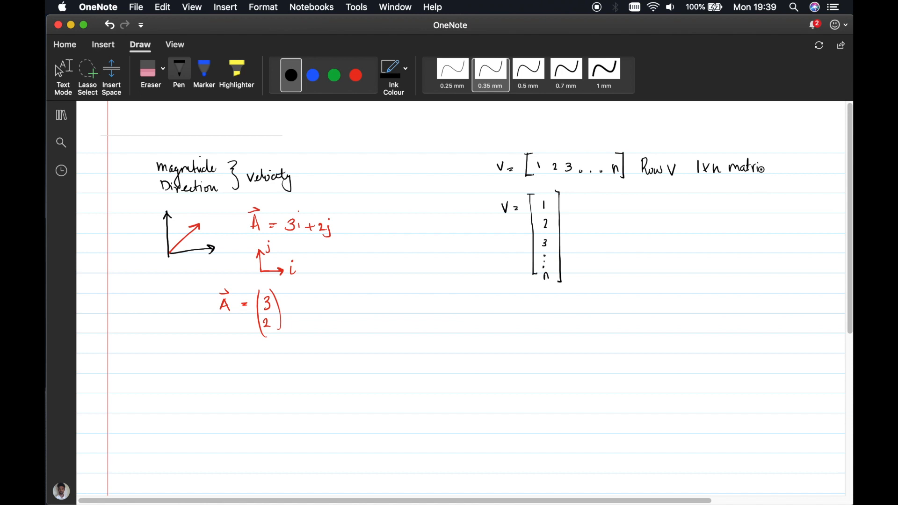
{"action": "mouse_move", "coordinate": [569, 220]}
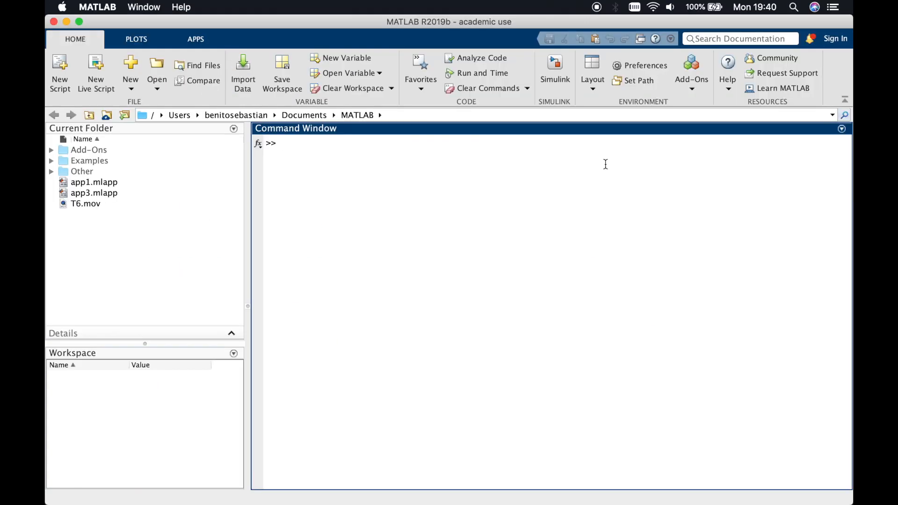
Enter v = [1; 2; 3] to create a 3×1 column vector
{"action": "type", "text": "v ="}
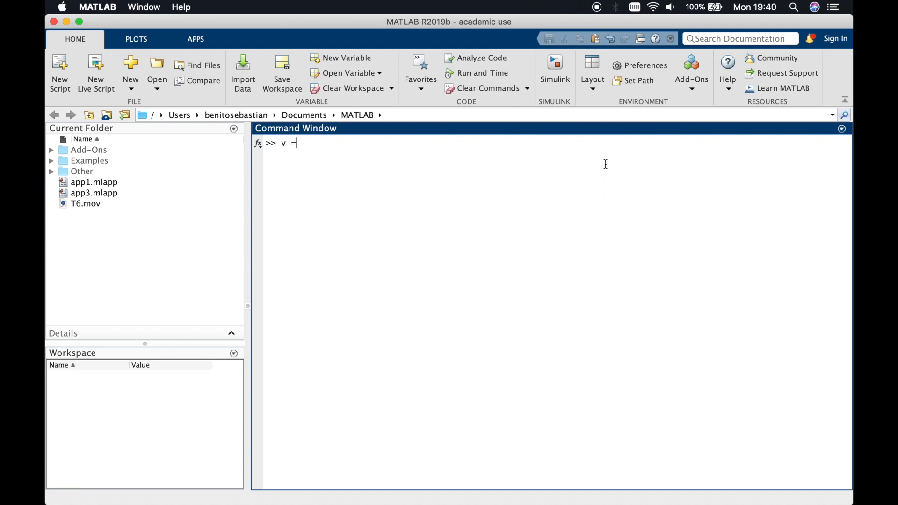
{"action": "type", "text": "[]"}
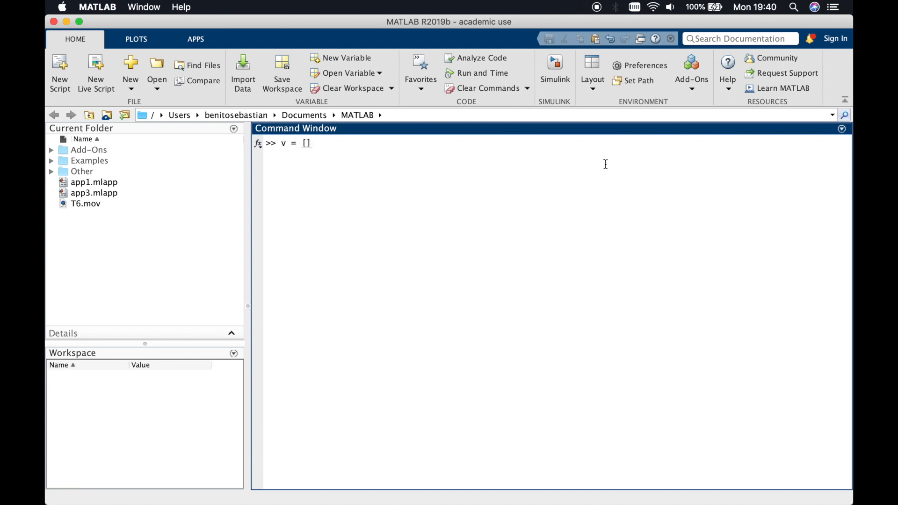
{"action": "type", "text": "1"}
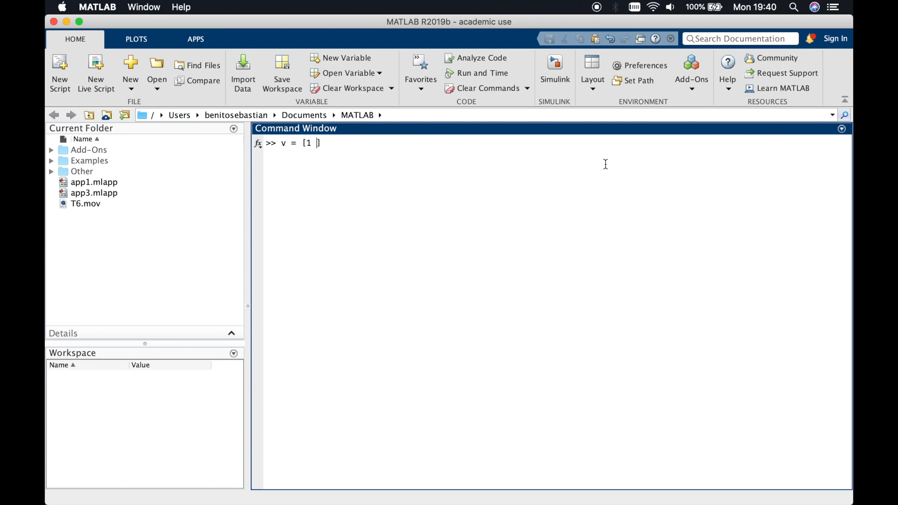
{"action": "key", "text": "Backspace"}
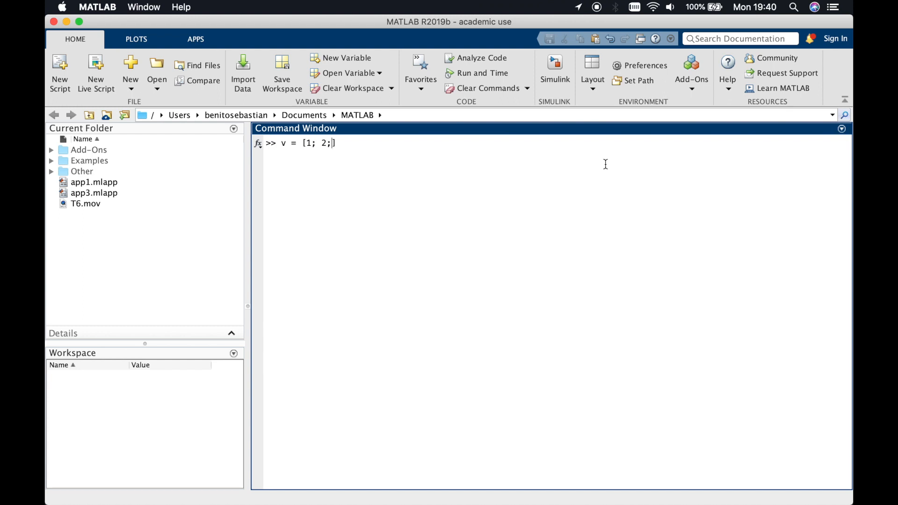
{"action": "type", "text": "3]"}
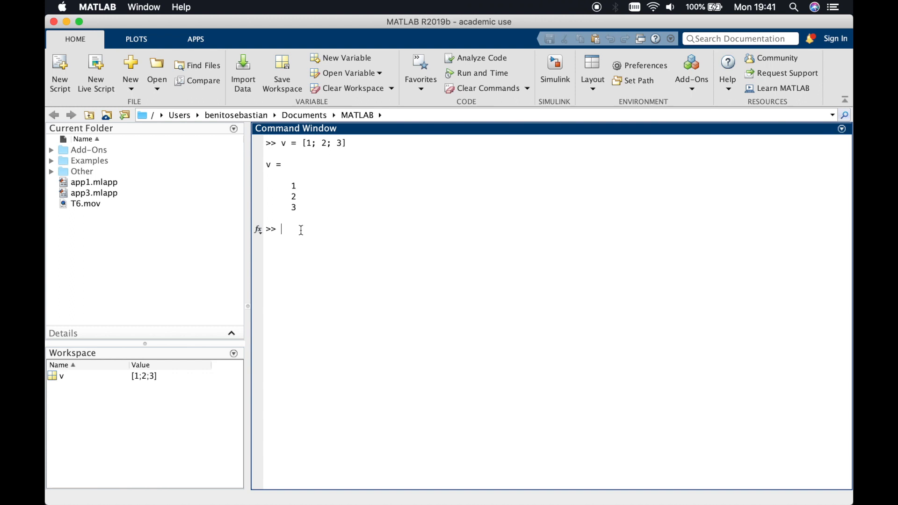
Run isvector(v), which returns logical 1
{"action": "type", "text": "isvector"}
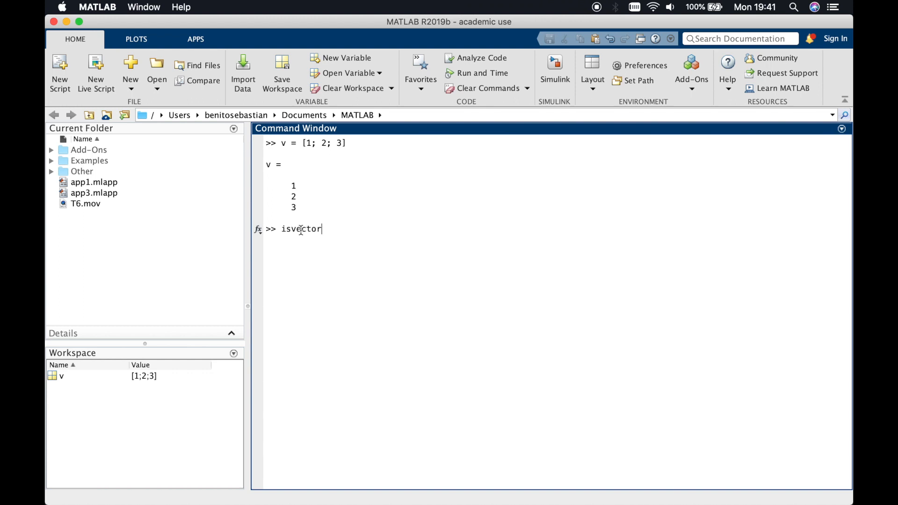
{"action": "type", "text": "(v"}
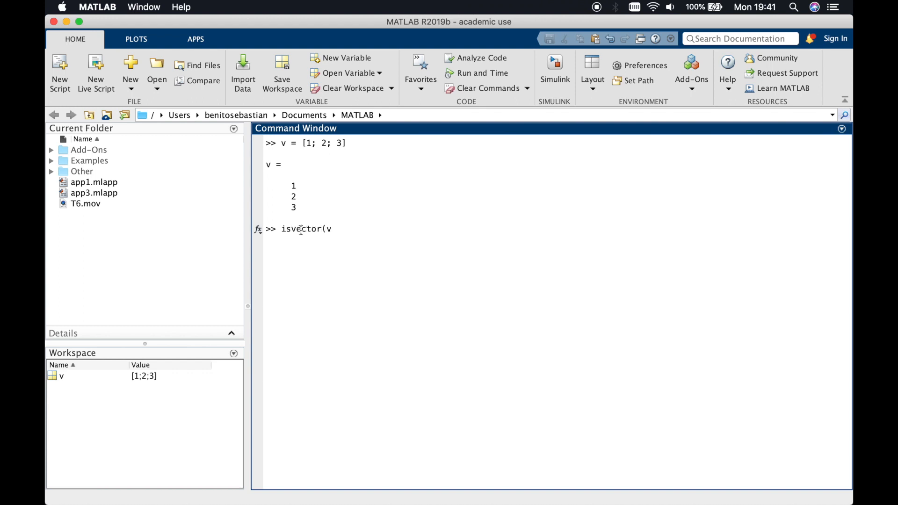
{"action": "key", "text": "Return"}
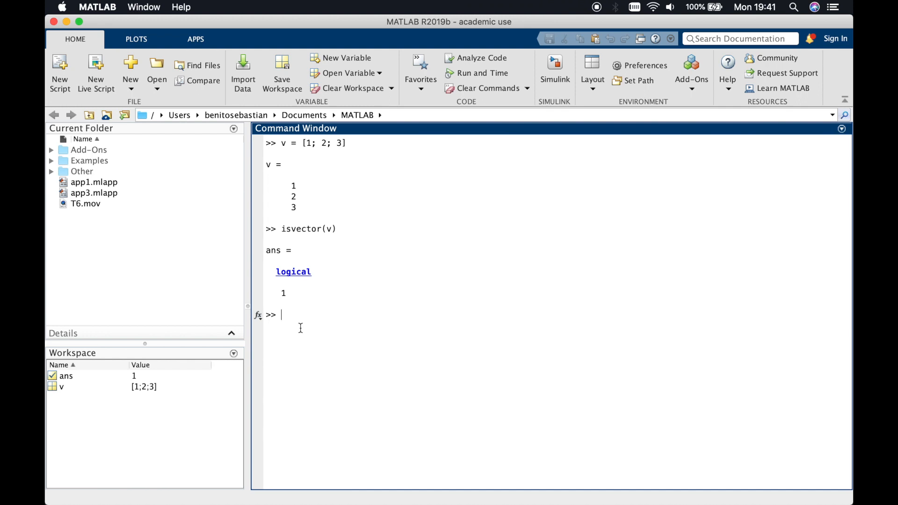
Create the row vector r = [1 2 3]
{"action": "type", "text": "r = []"}
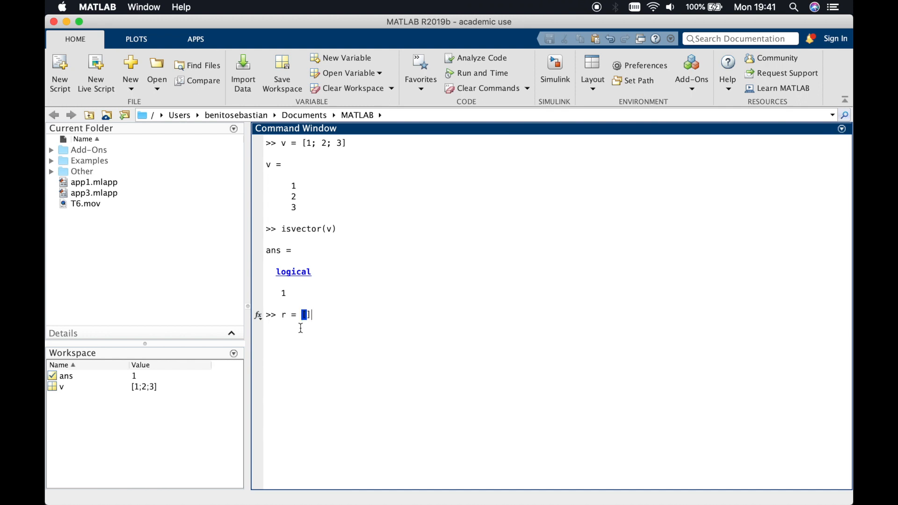
{"action": "type", "text": "1"}
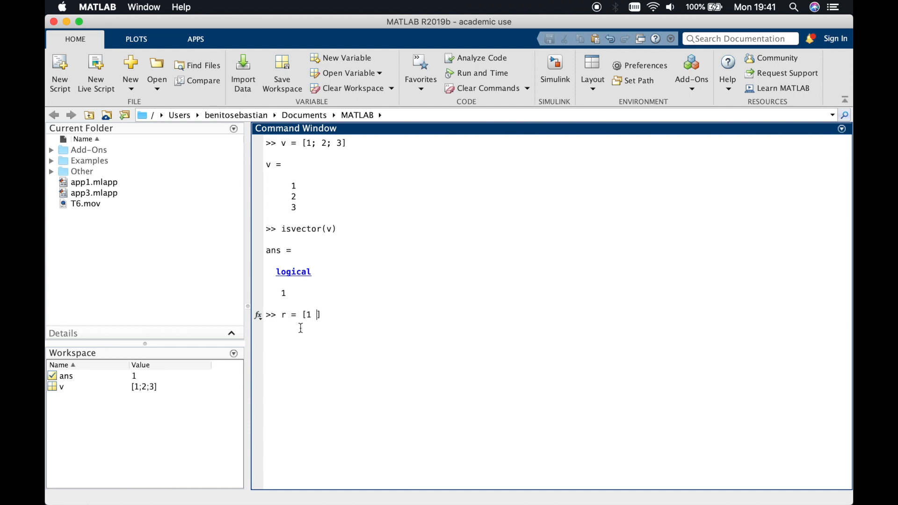
{"action": "type", "text": "2 3]"}
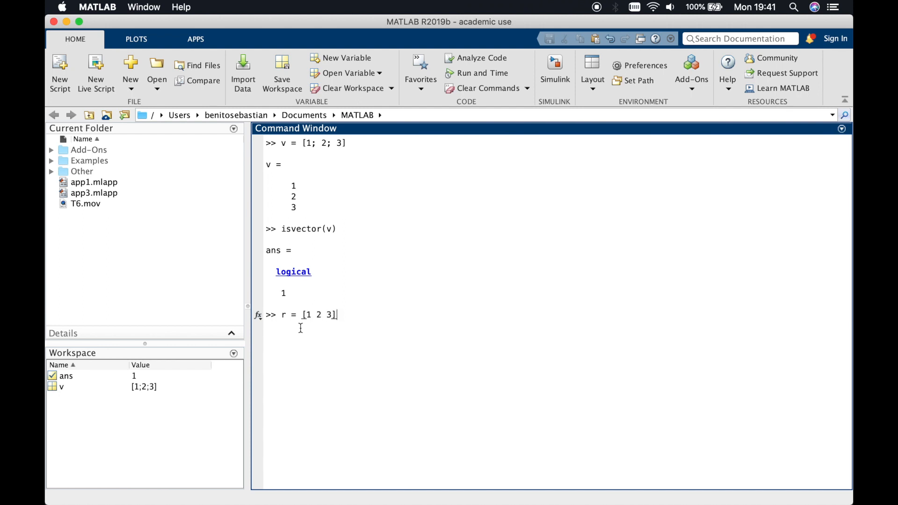
{"action": "key", "text": "Return"}
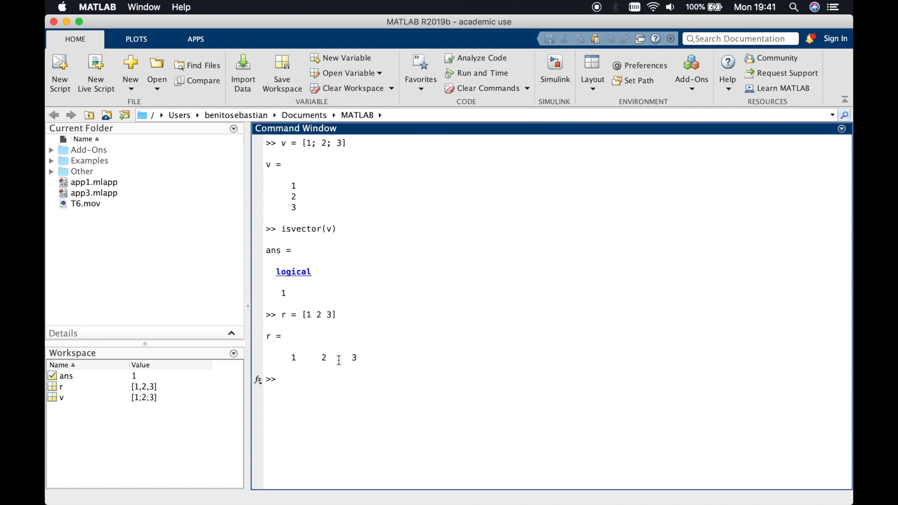
{"action": "mouse_move", "coordinate": [384, 359]}
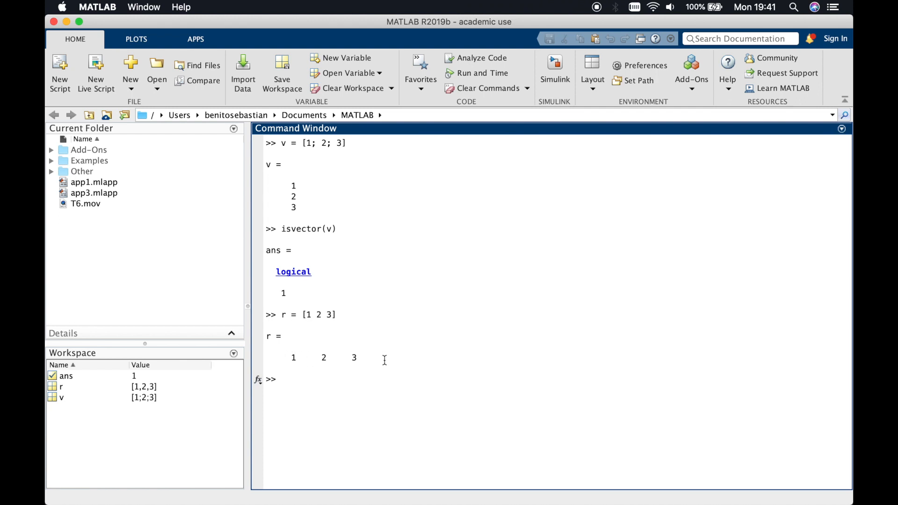
{"action": "mouse_move", "coordinate": [377, 384]}
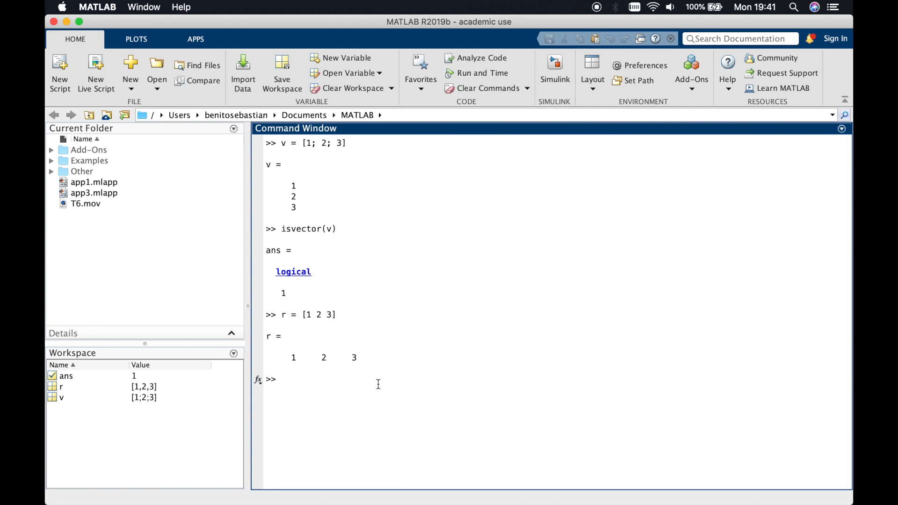
Run isvector(r), which also returns logical 1
{"action": "type", "text": "isvector"}
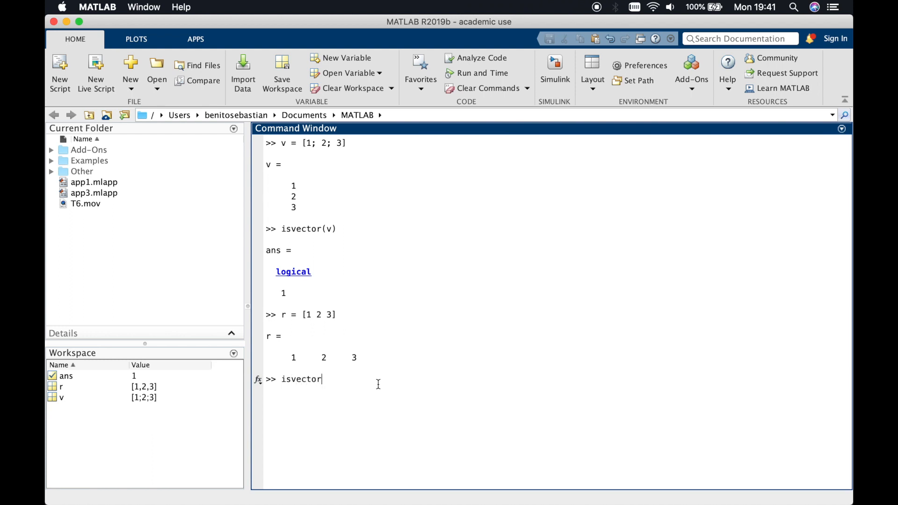
{"action": "type", "text": "(r"}
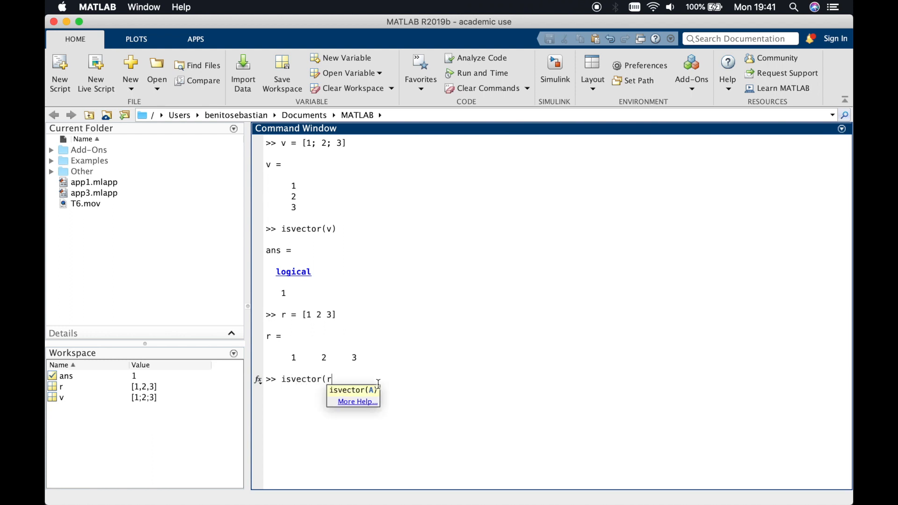
{"action": "key", "text": "Return"}
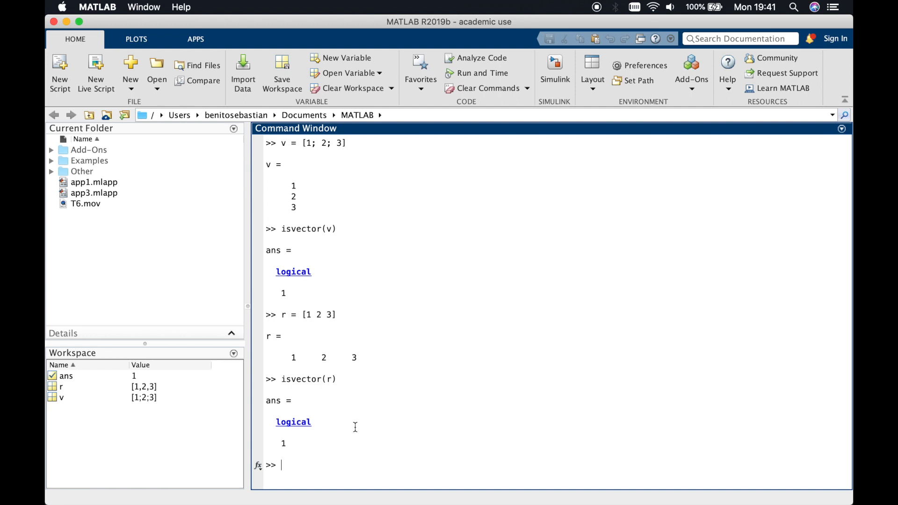
{"action": "mouse_move", "coordinate": [293, 437]}
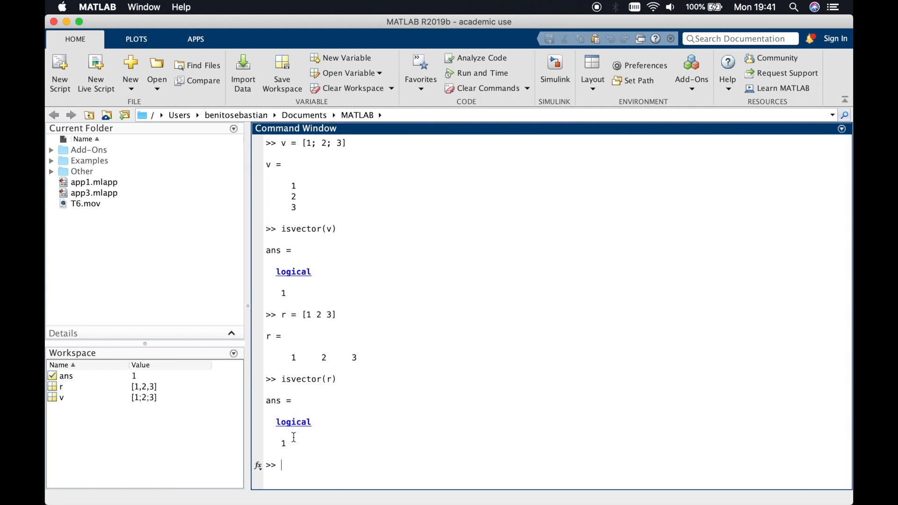
{"action": "mouse_move", "coordinate": [298, 464]}
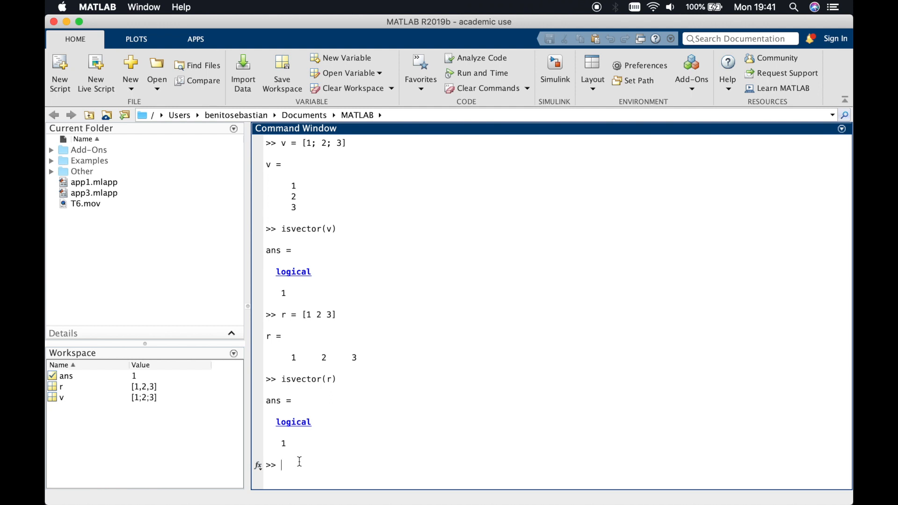
Create the 2×2 matrix m = [1 2; 3 4]
{"action": "type", "text": "m"}
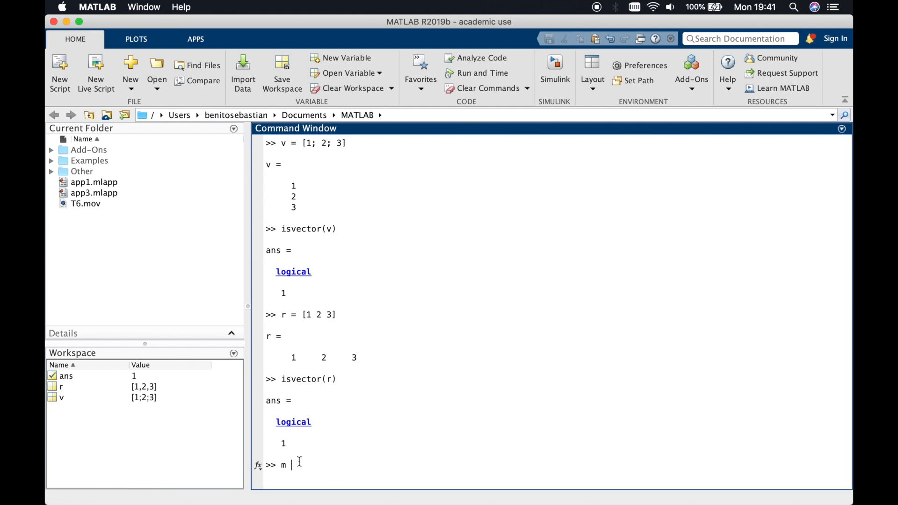
{"action": "type", "text": "= [1"}
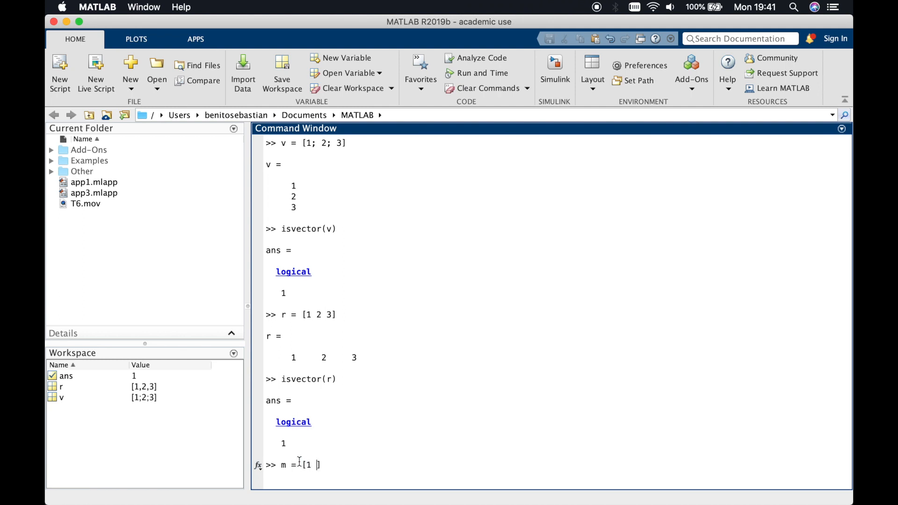
{"action": "type", "text": "2;"}
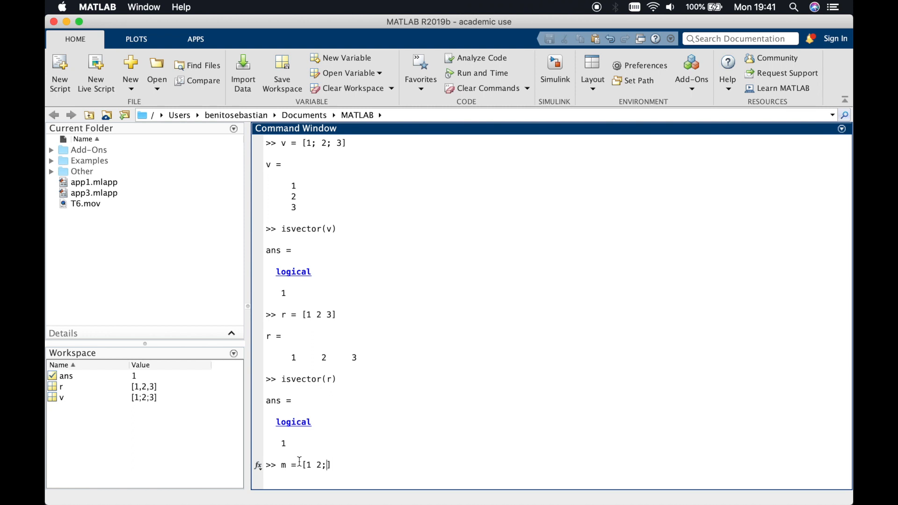
{"action": "type", "text": "3 4"}
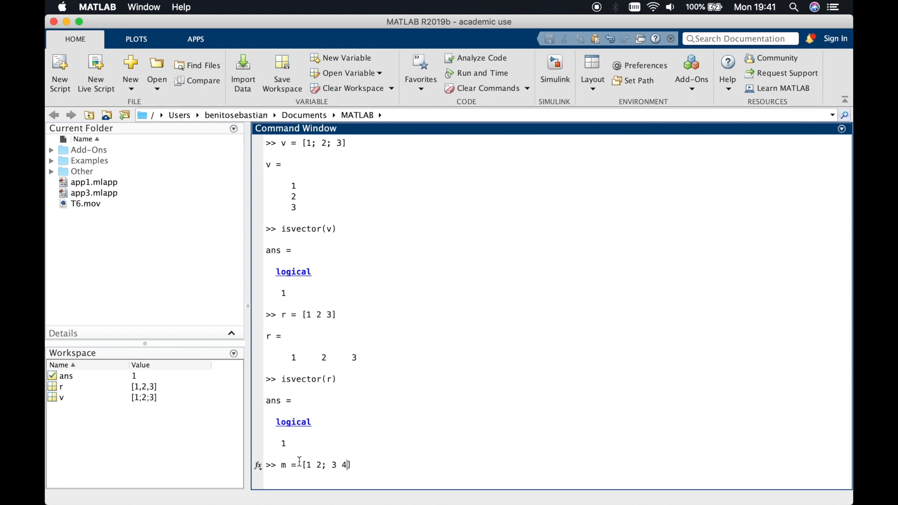
{"action": "key", "text": "Return"}
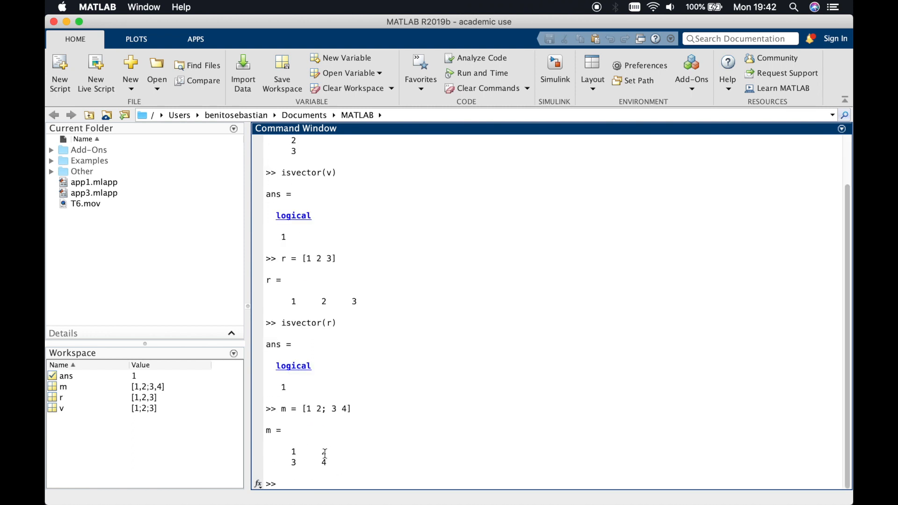
{"action": "mouse_move", "coordinate": [312, 484]}
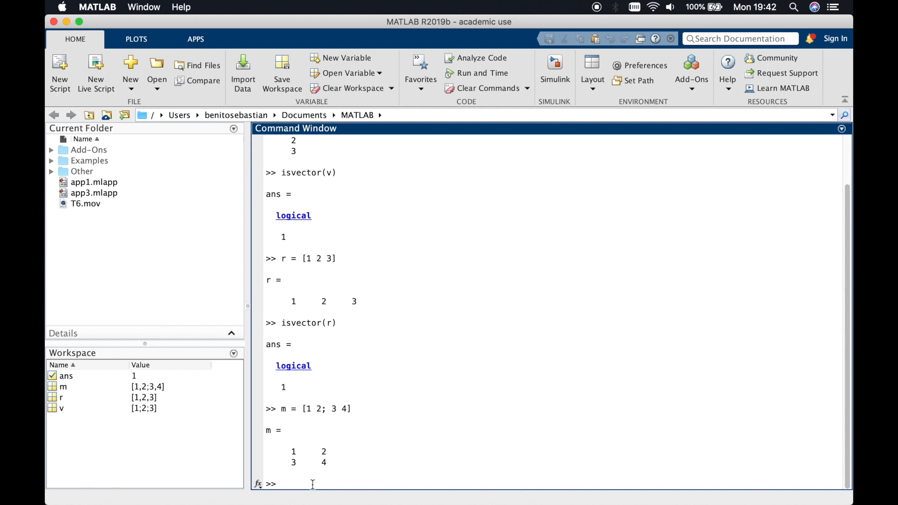
Run isvector(m), which returns logical 0
{"action": "type", "text": "isvector(m"}
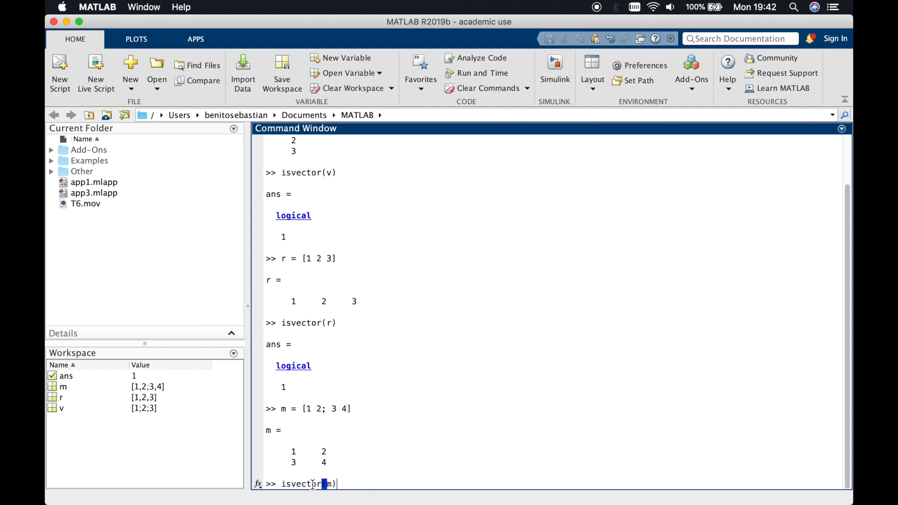
{"action": "key", "text": "Return"}
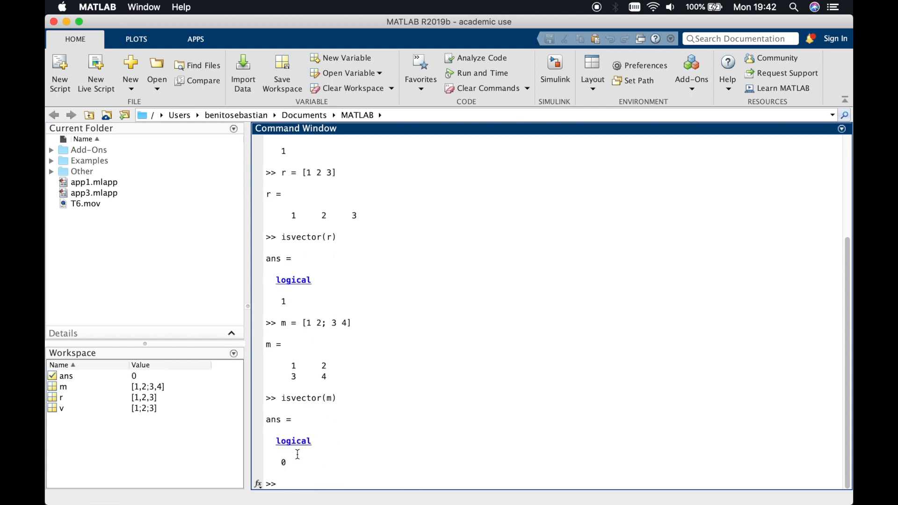
{"action": "mouse_move", "coordinate": [292, 461]}
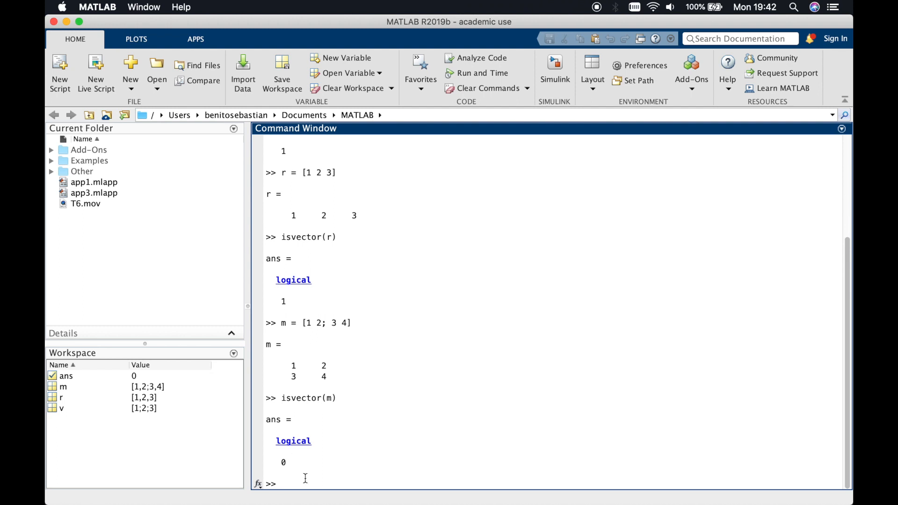
Run ismatrix(m) to confirm the 2×2 matrix is a matrix
{"action": "type", "text": "ismatr"}
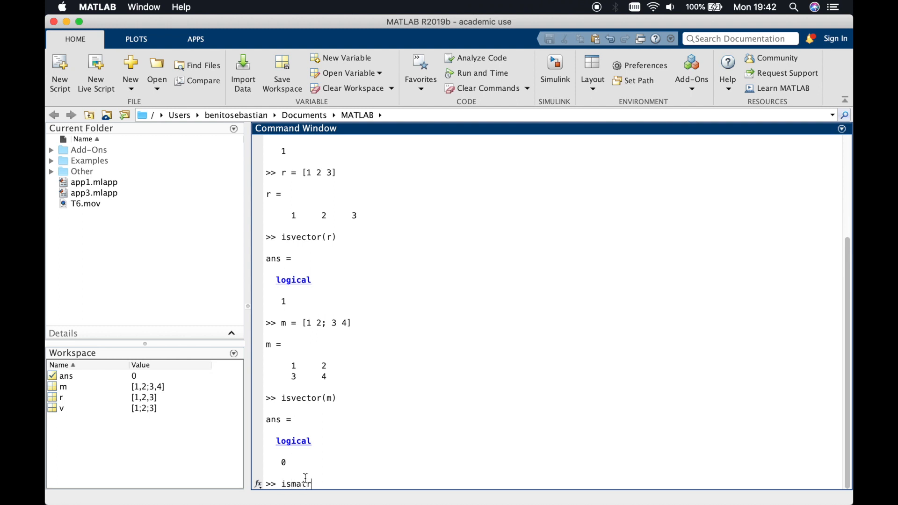
{"action": "type", "text": "rix("}
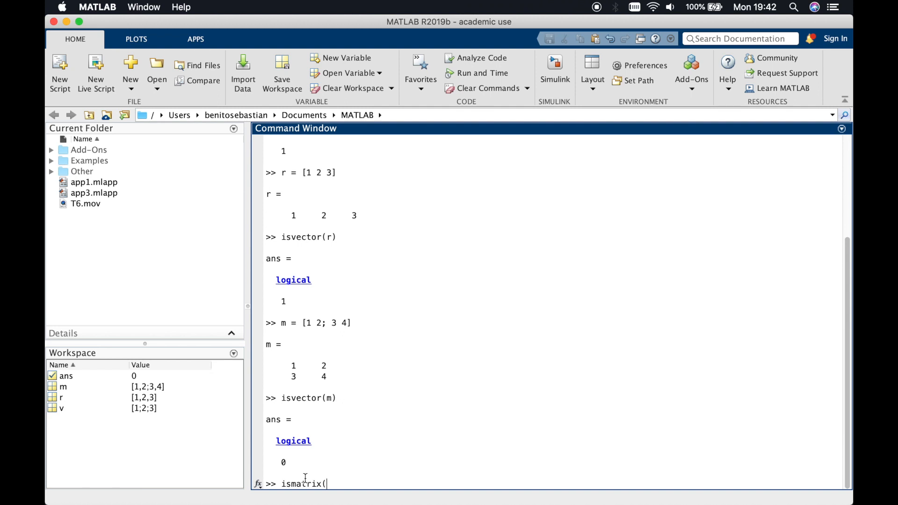
{"action": "type", "text": "m)"}
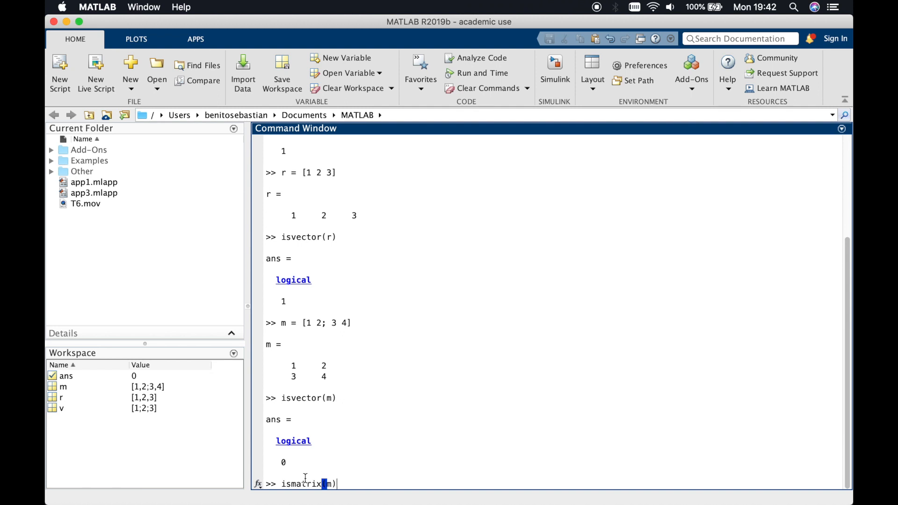
{"action": "key", "text": "Return"}
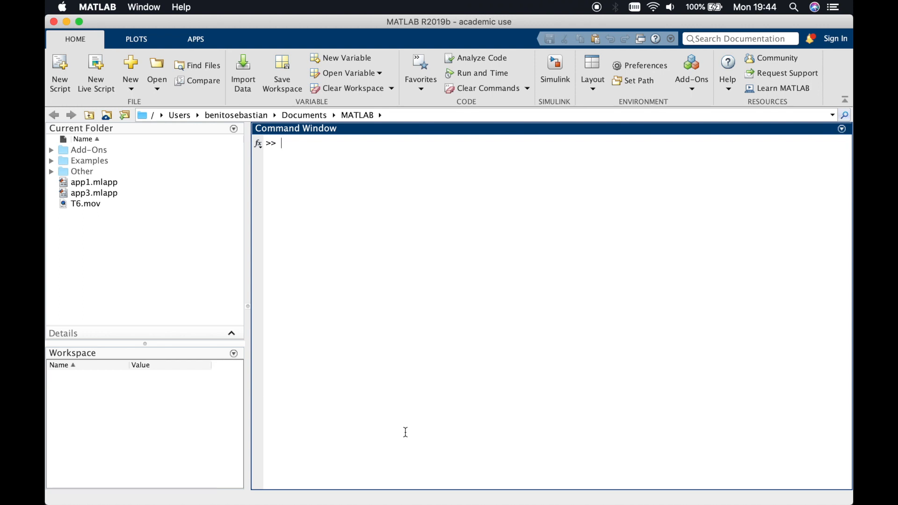
Enter vr = 0:1:100 to create a 1×101 row vector from 0 to 100
{"action": "type", "text": "vr ="}
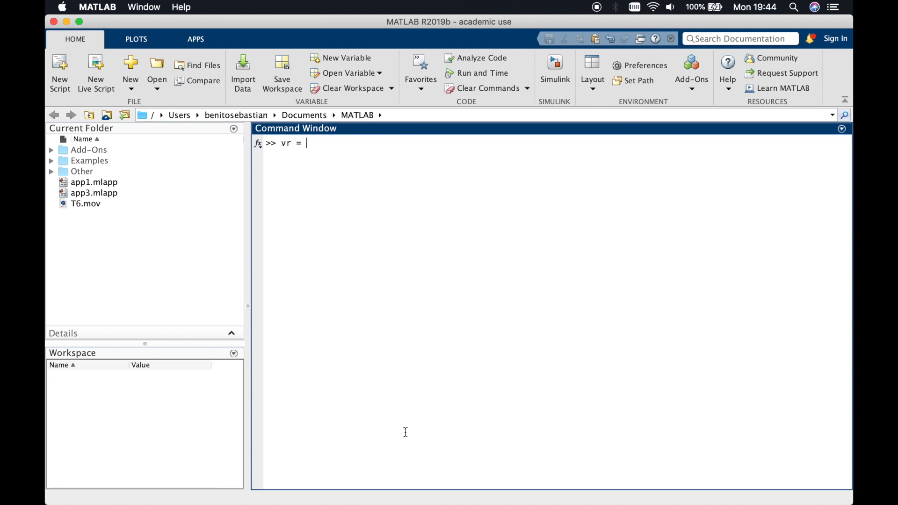
{"action": "type", "text": "0"}
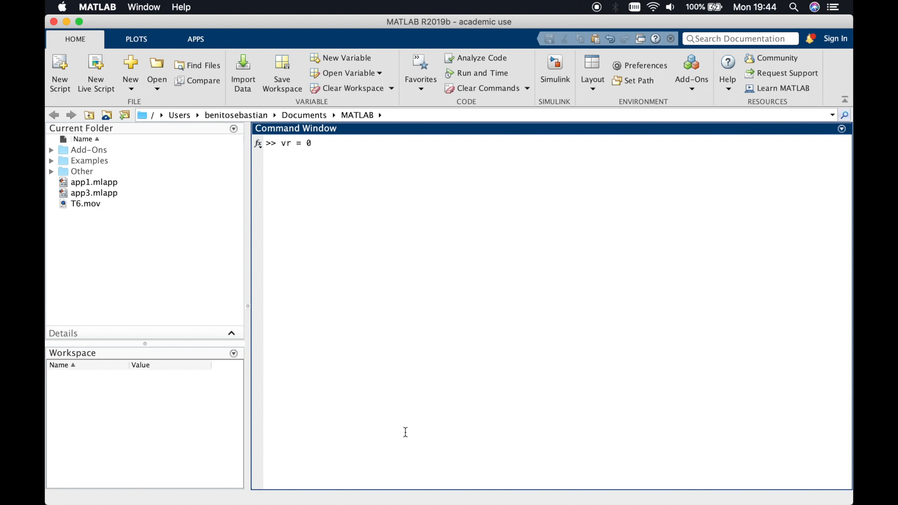
{"action": "type", "text": ":1"}
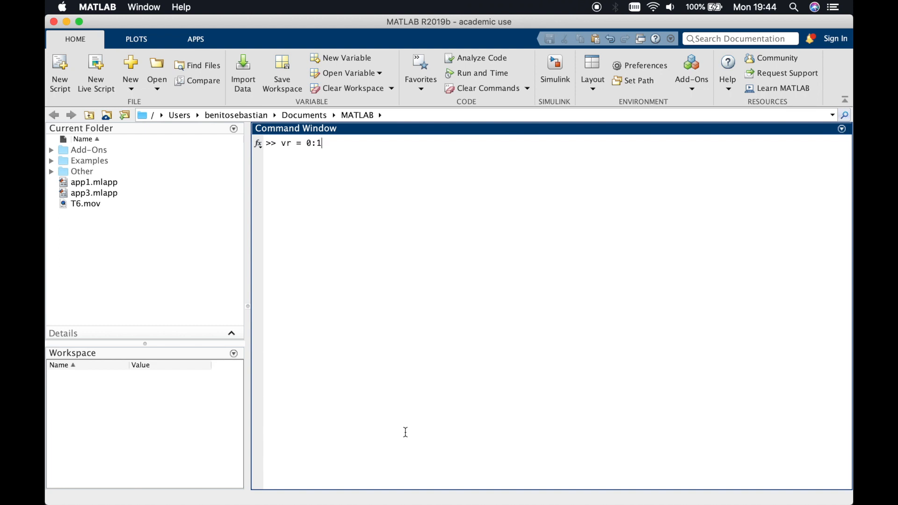
{"action": "type", "text": ":100"}
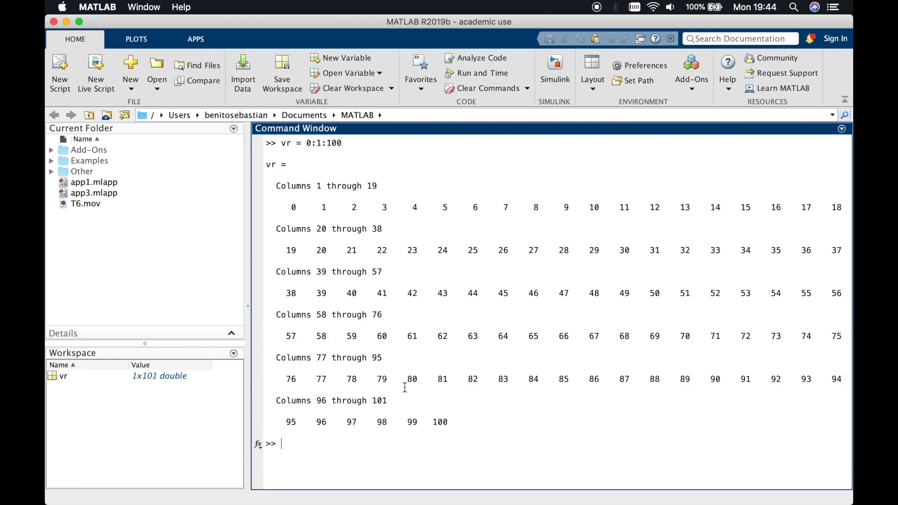
{"action": "mouse_move", "coordinate": [377, 389]}
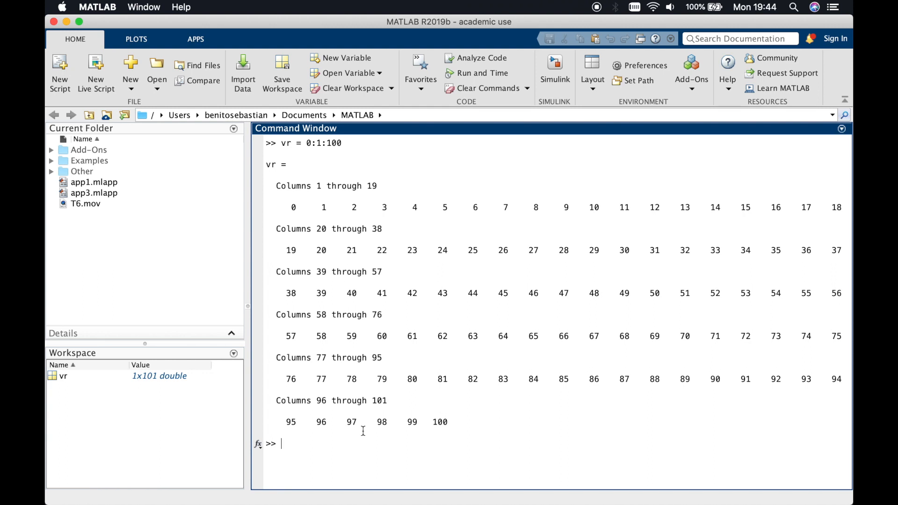
Create vt = vr', the 101x1 column transpose of vr
{"action": "type", "text": "v"}
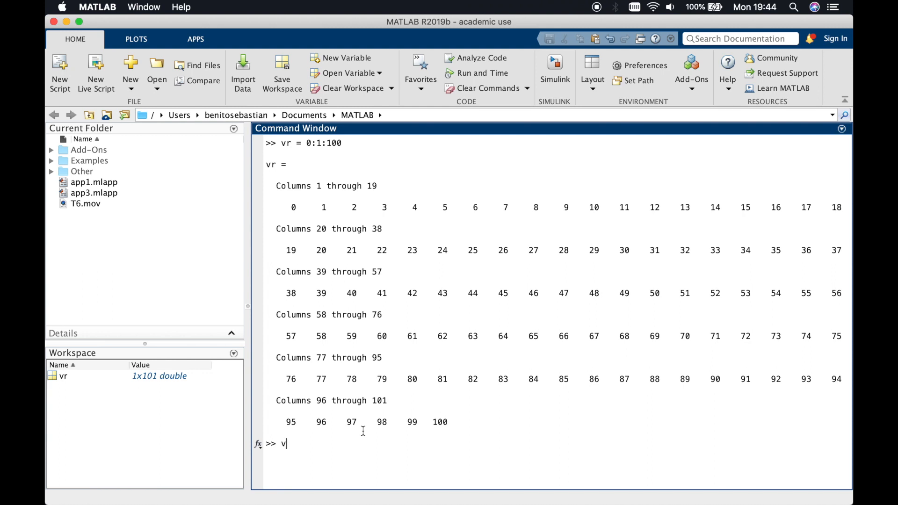
{"action": "type", "text": "t ="}
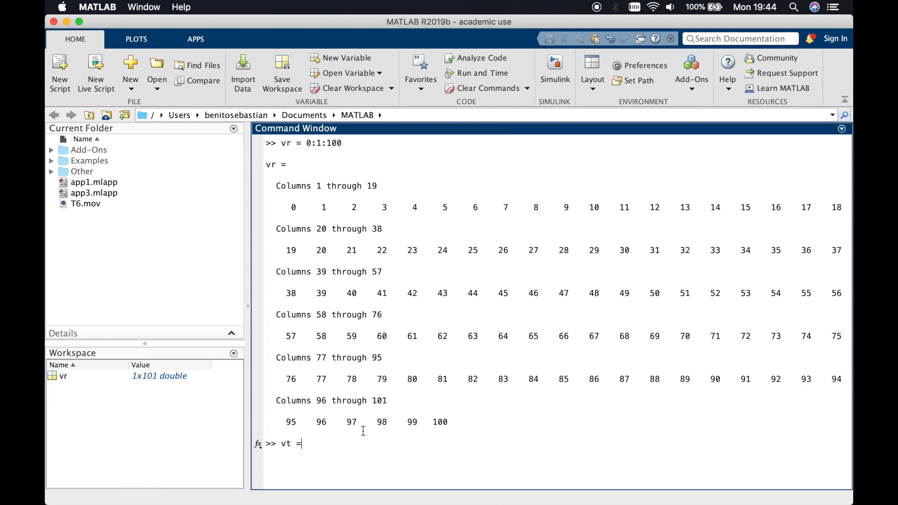
{"action": "type", "text": "vr'"}
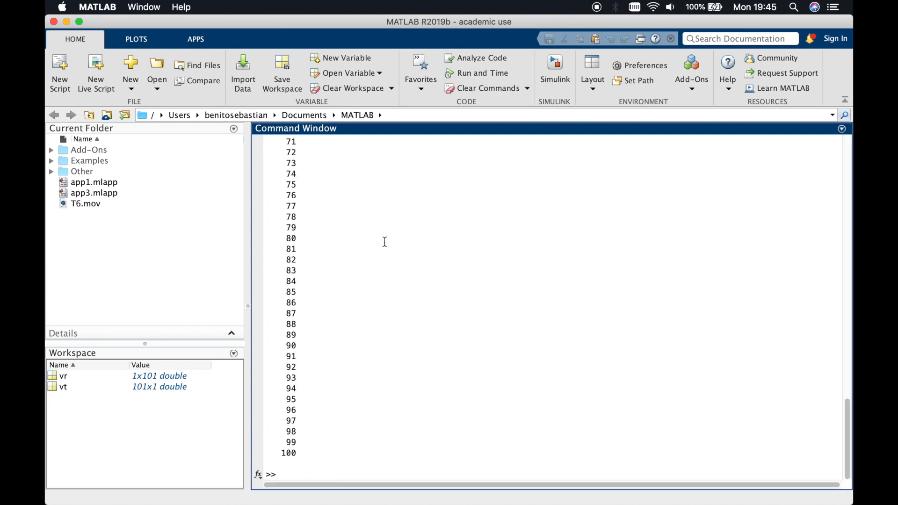
{"action": "key", "text": "Return"}
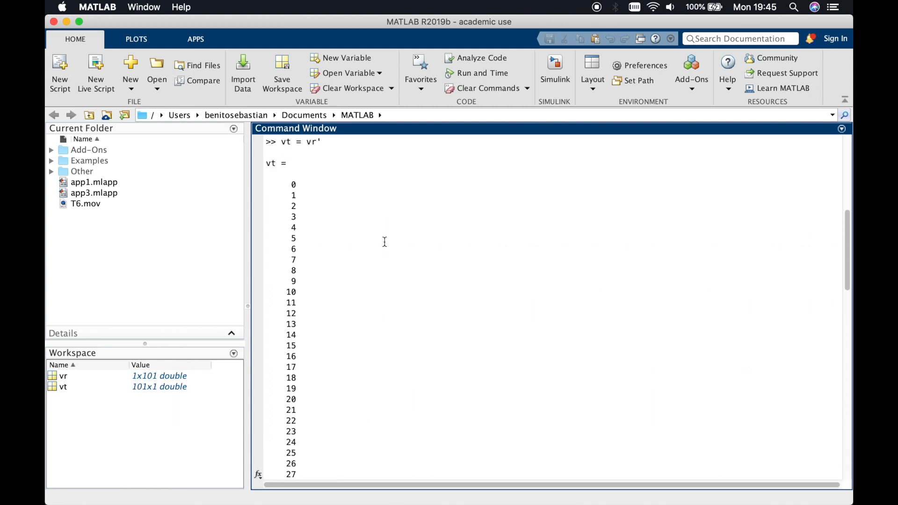
Run isvector(vt) and confirm it returns logical 1
{"action": "scroll", "scroll_direction": "down", "scroll_amount": 3}
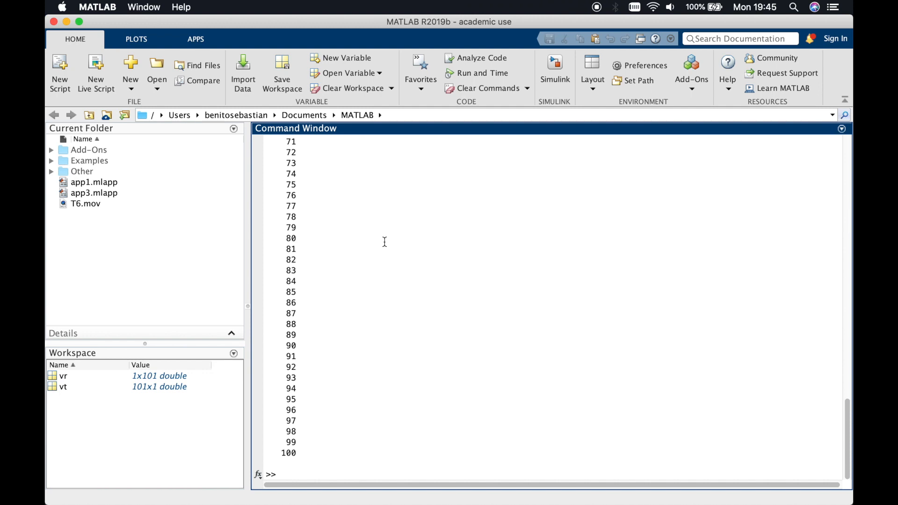
{"action": "type", "text": "is"}
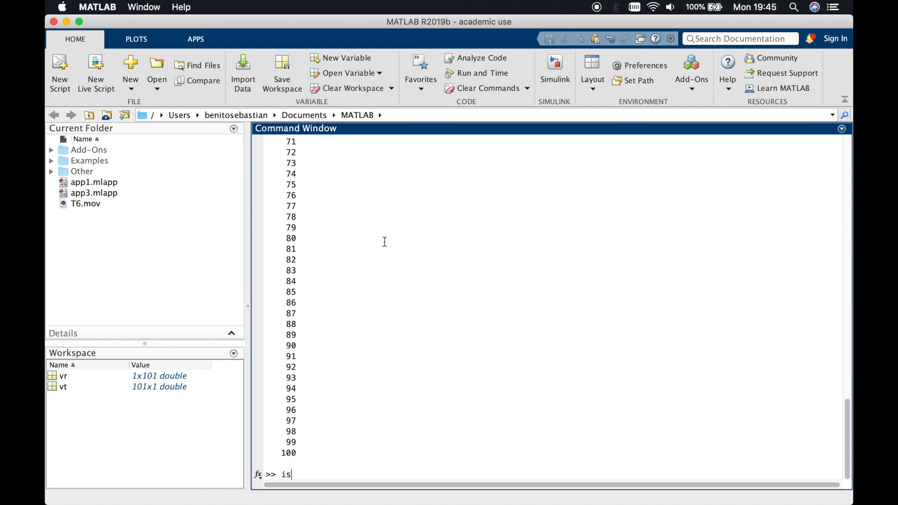
{"action": "type", "text": "vector("}
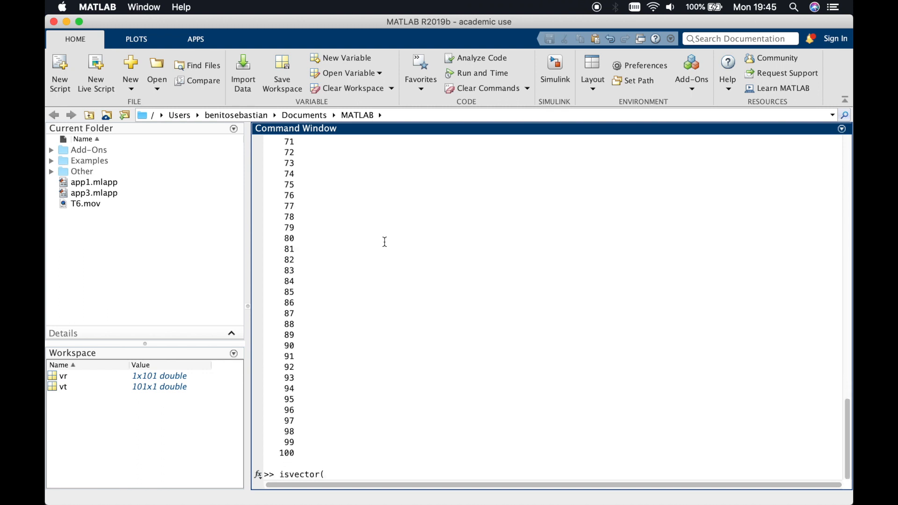
{"action": "key", "text": "Return"}
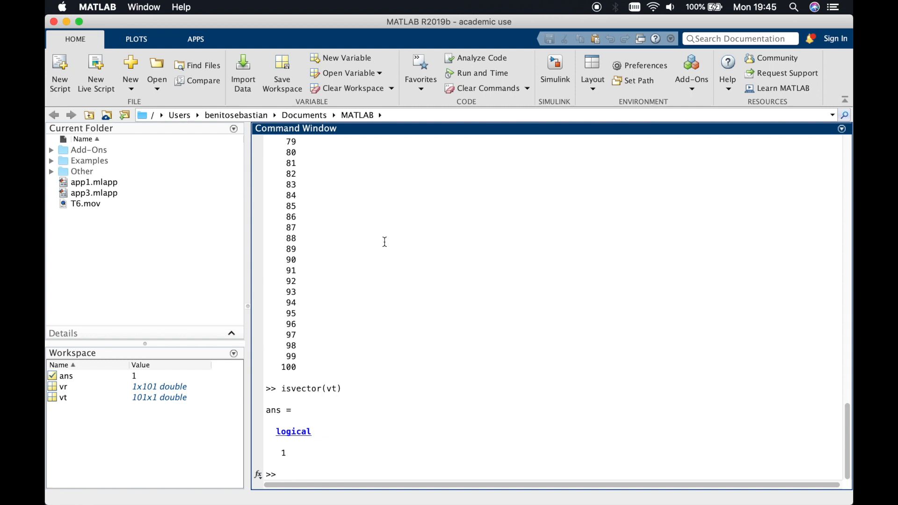
{"action": "mouse_move", "coordinate": [359, 383]}
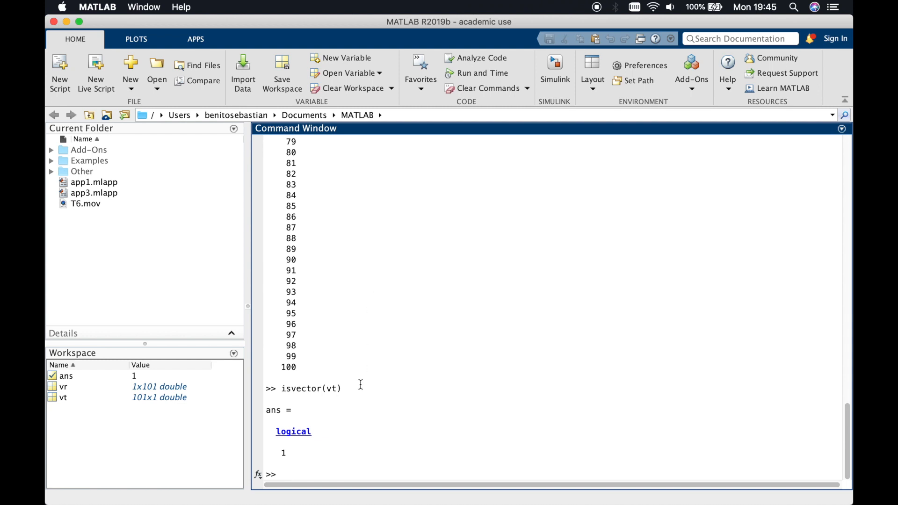